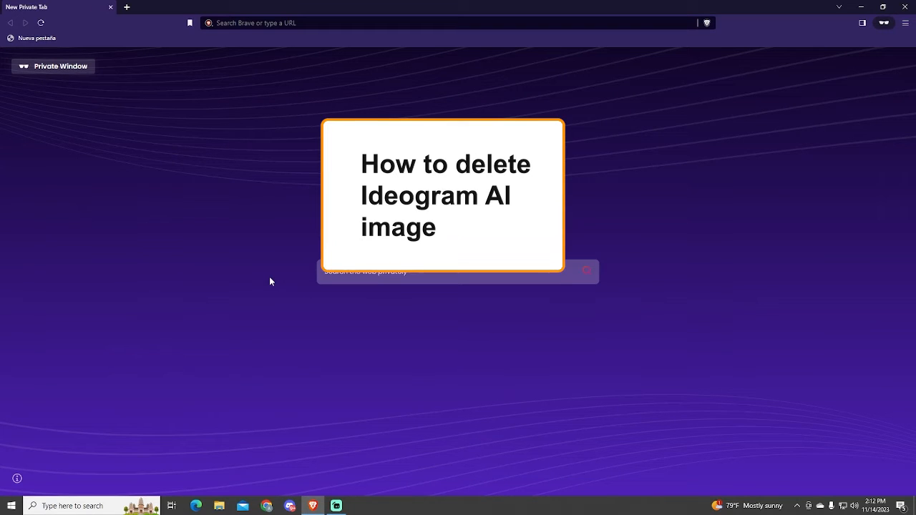
- Navigate the browser to ideogram.ai
text(s)
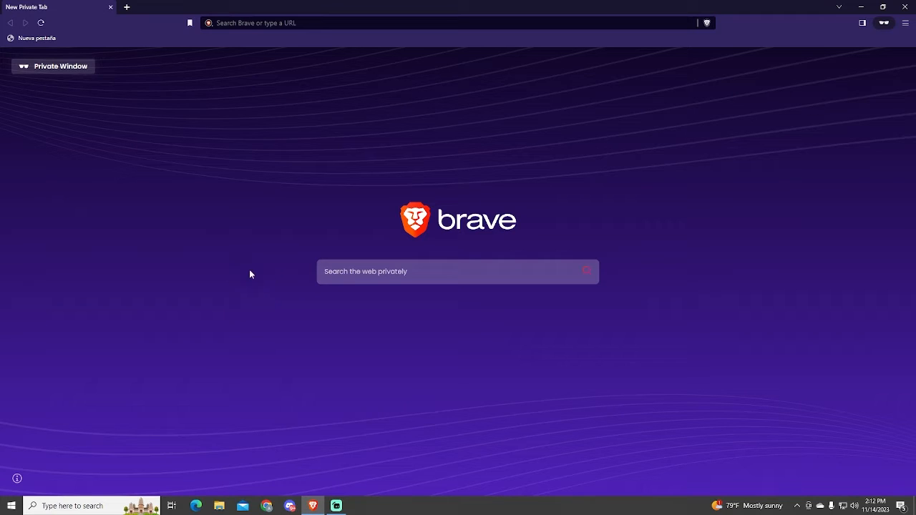
mouse_move(329, 229)
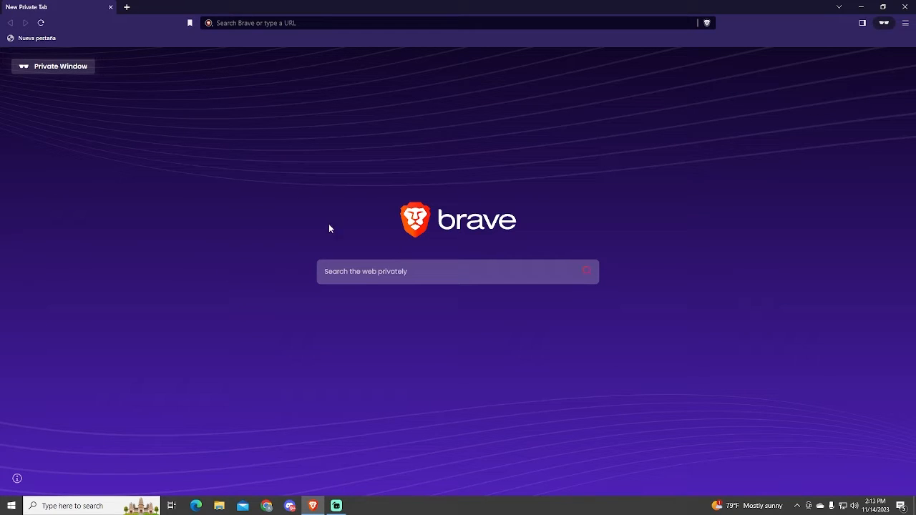
mouse_move(203, 127)
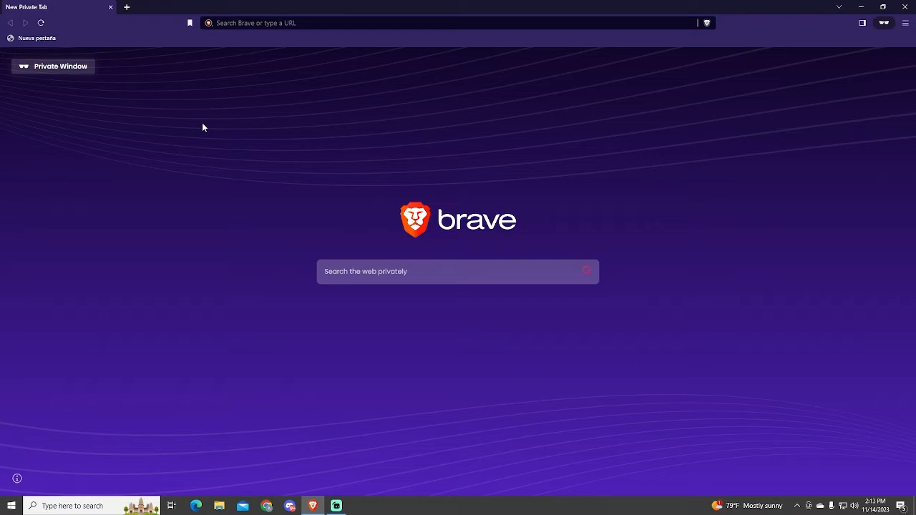
click(458, 23)
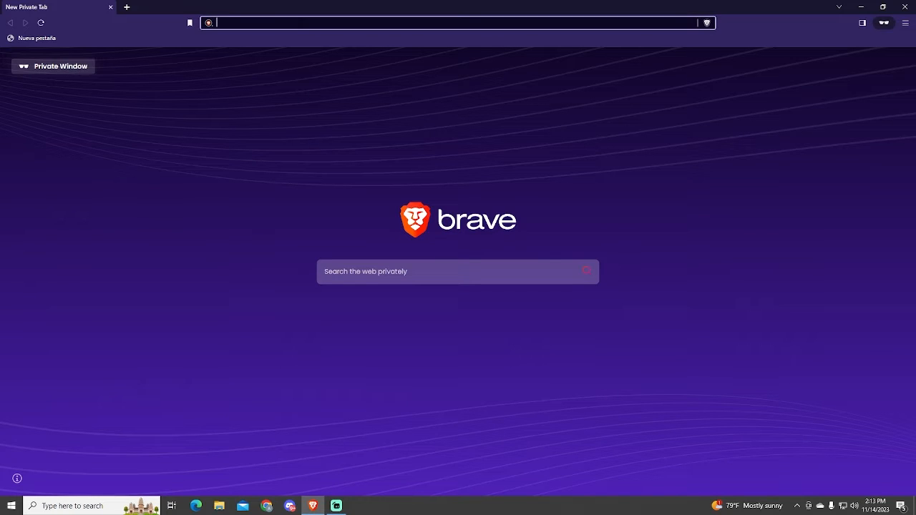
text(ideogram.ai/login)
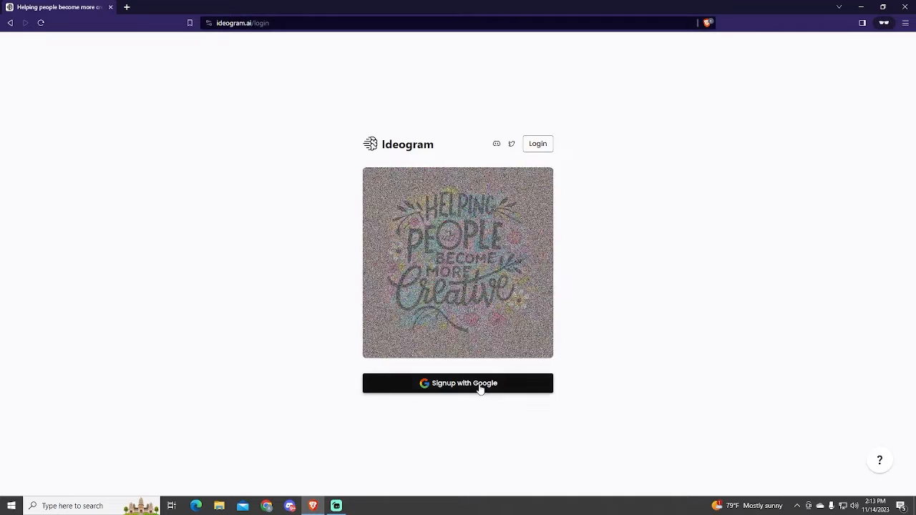
- Sign in with the Google account so the Ideogram home feed loads
click(458, 383)
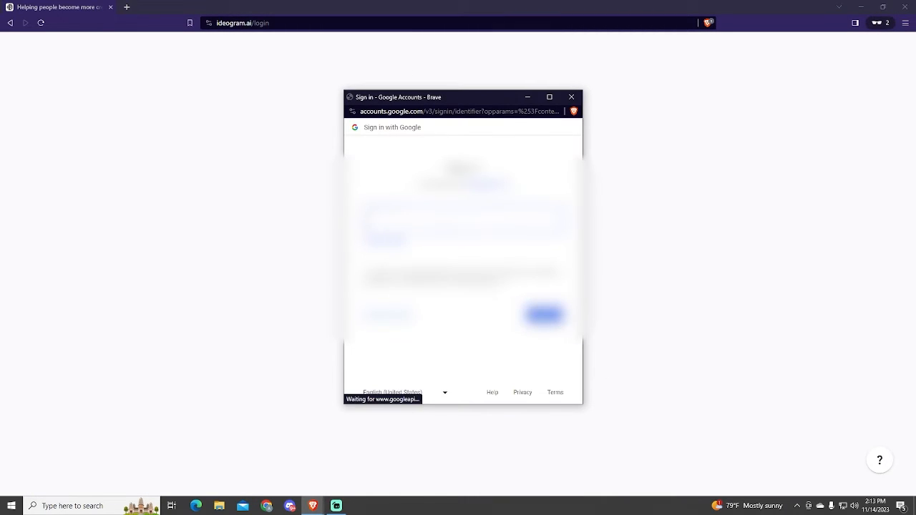
click(544, 315)
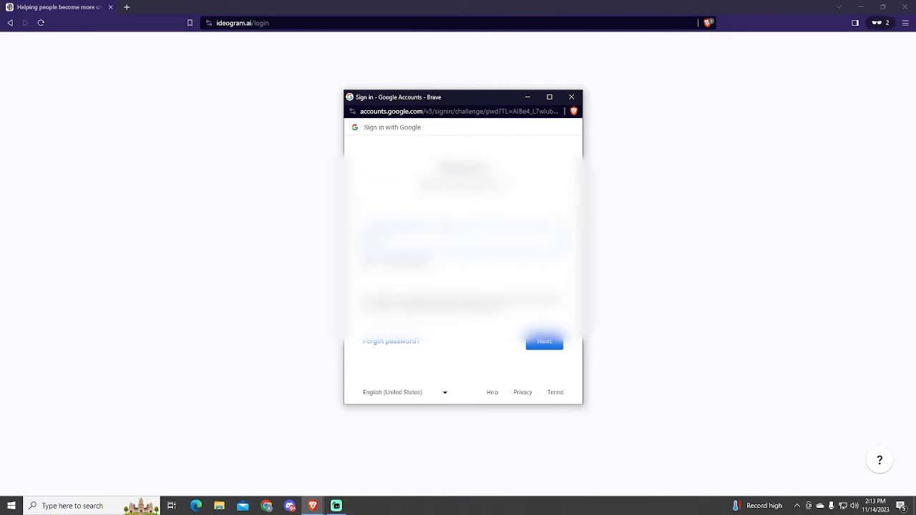
click(543, 341)
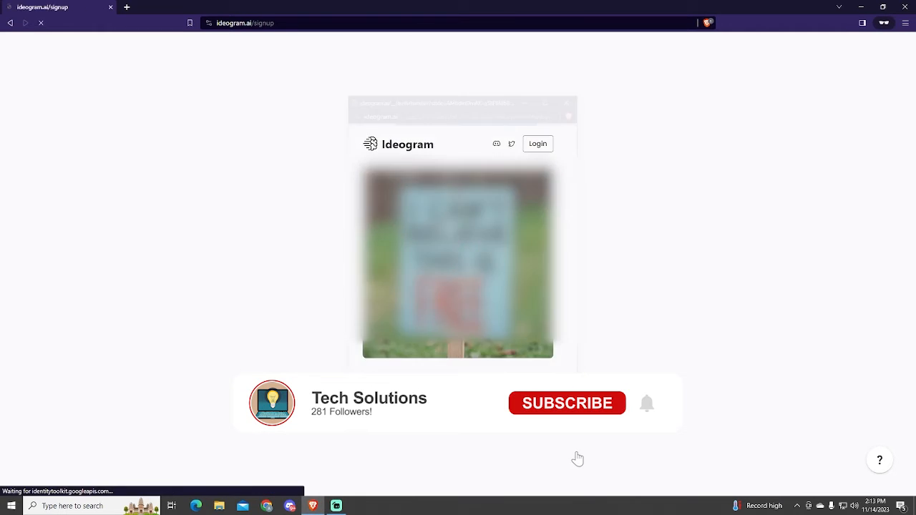
click(567, 404)
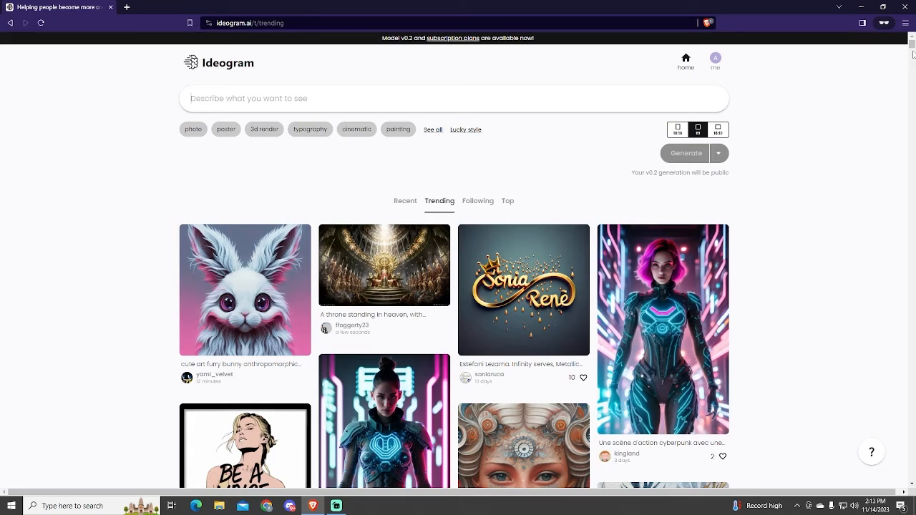
mouse_move(913, 44)
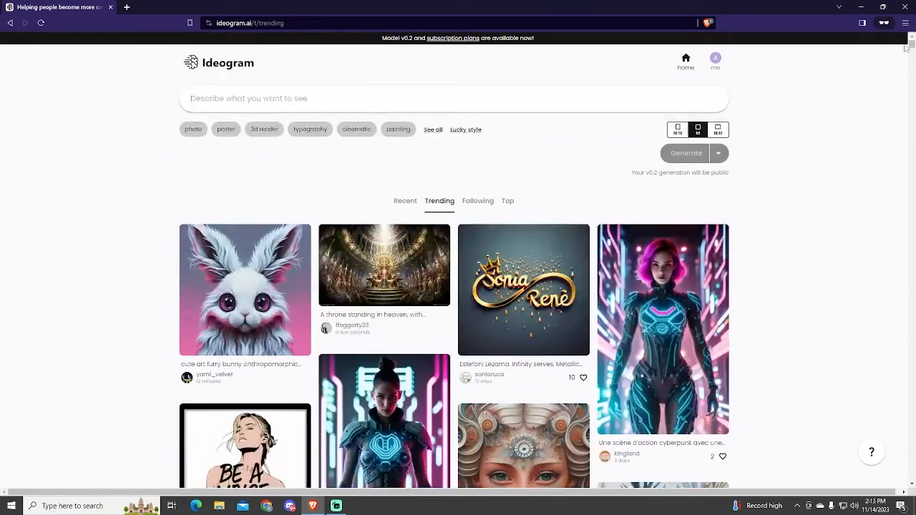
click(405, 201)
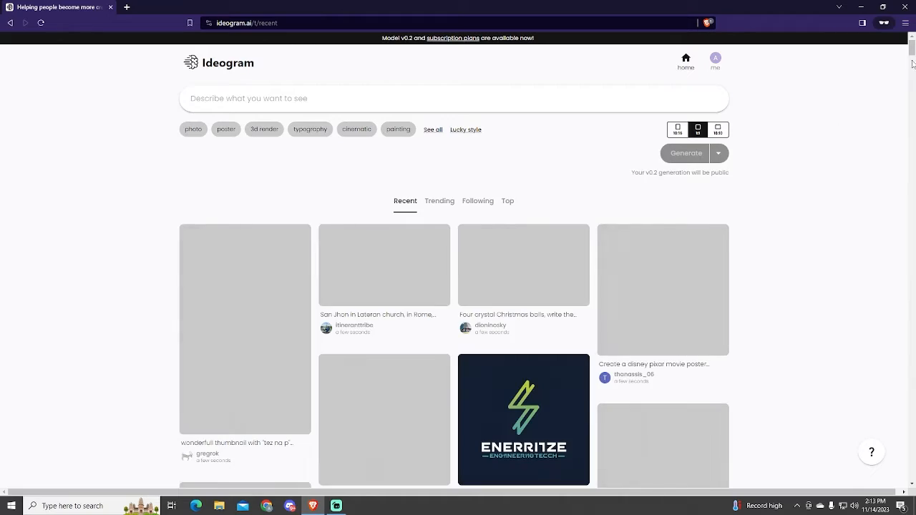
scroll(down, 3)
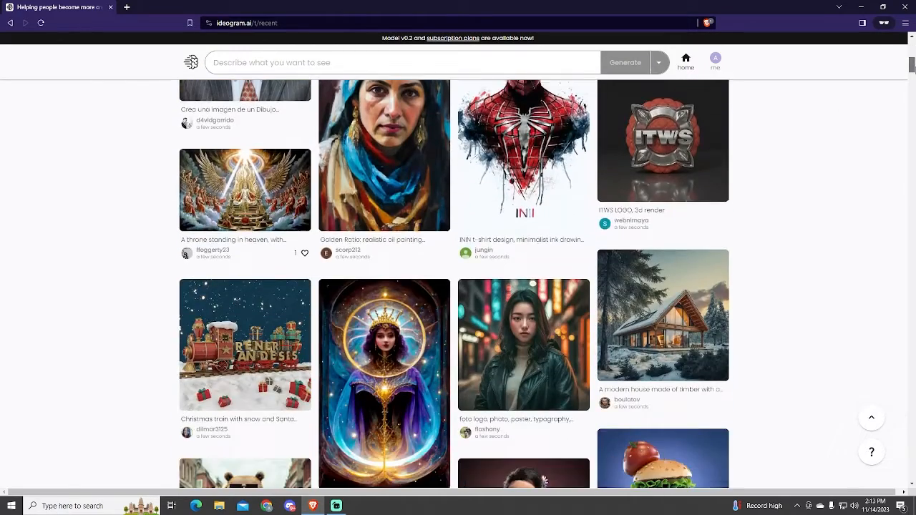
scroll(down, 3)
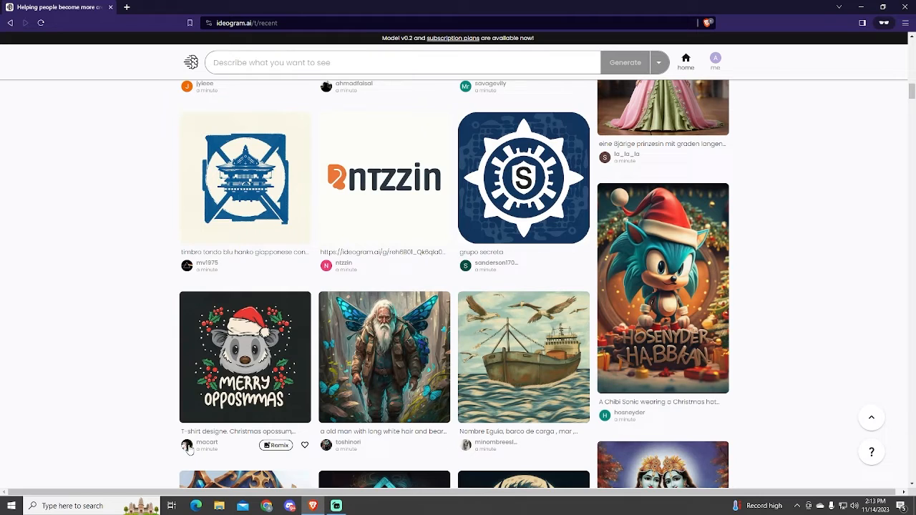
click(206, 442)
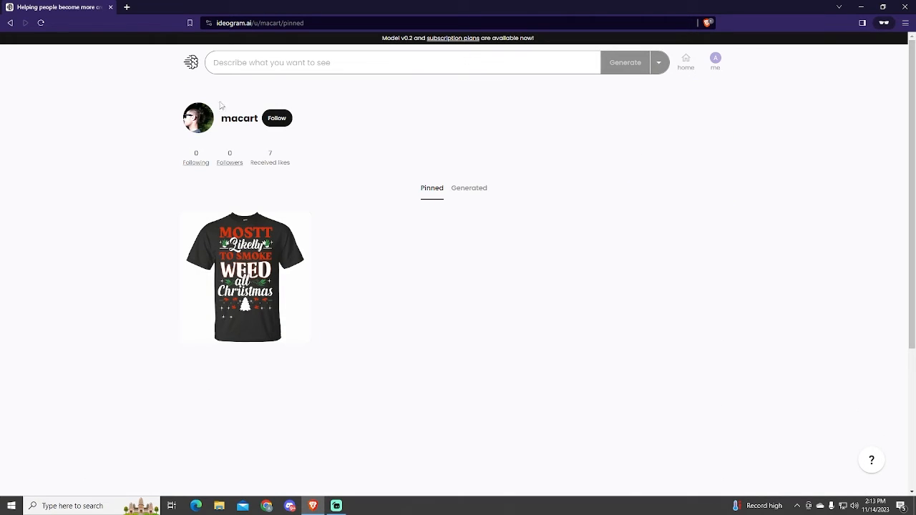
click(470, 189)
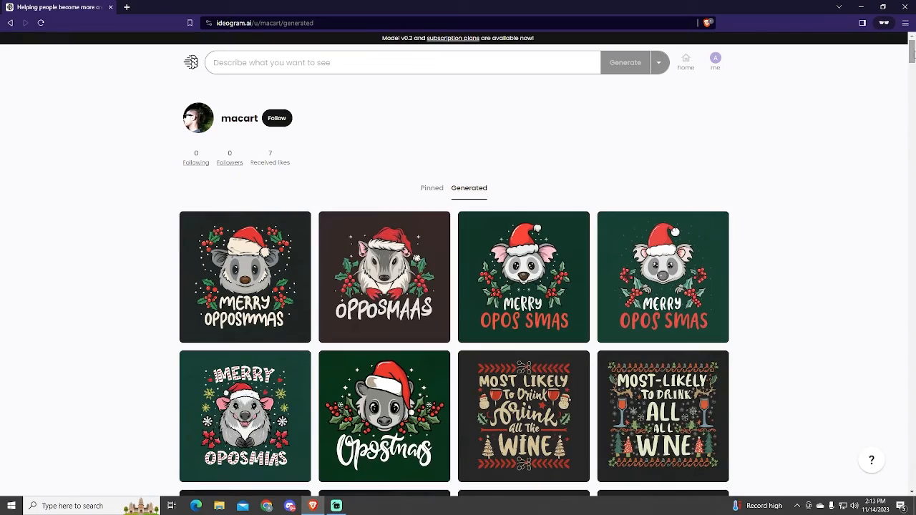
scroll(down, 3)
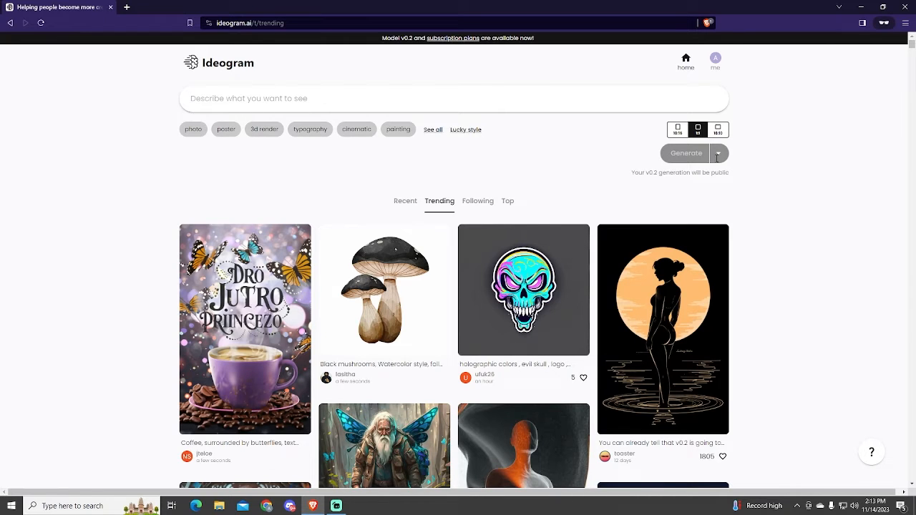
- Show my own profile's Generated images and browse down through them
click(715, 59)
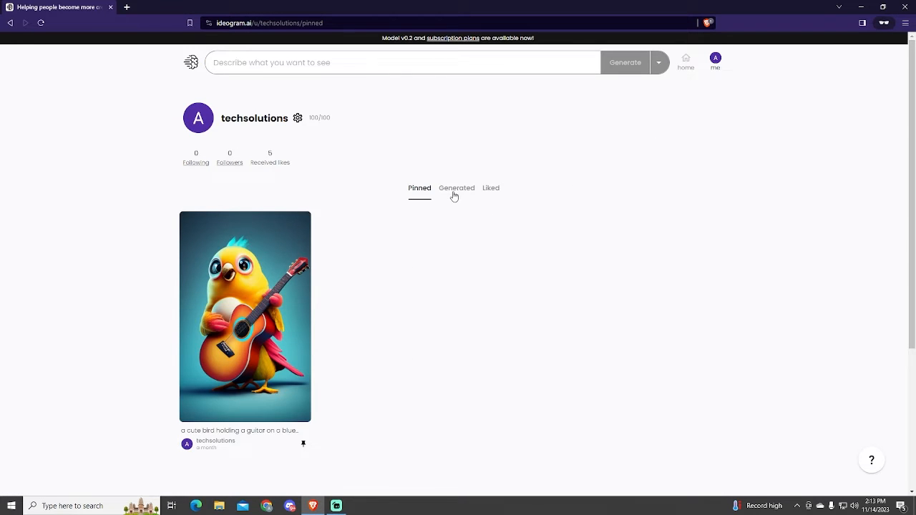
click(455, 187)
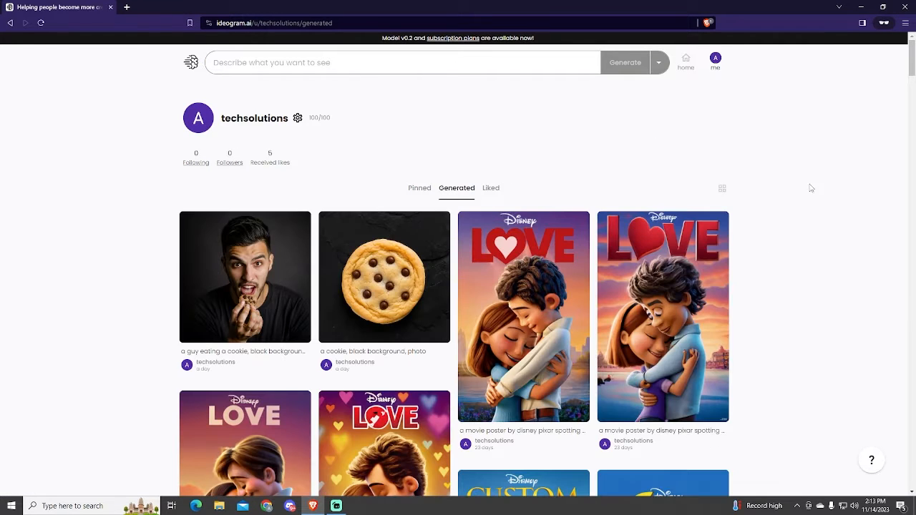
scroll(down, 3)
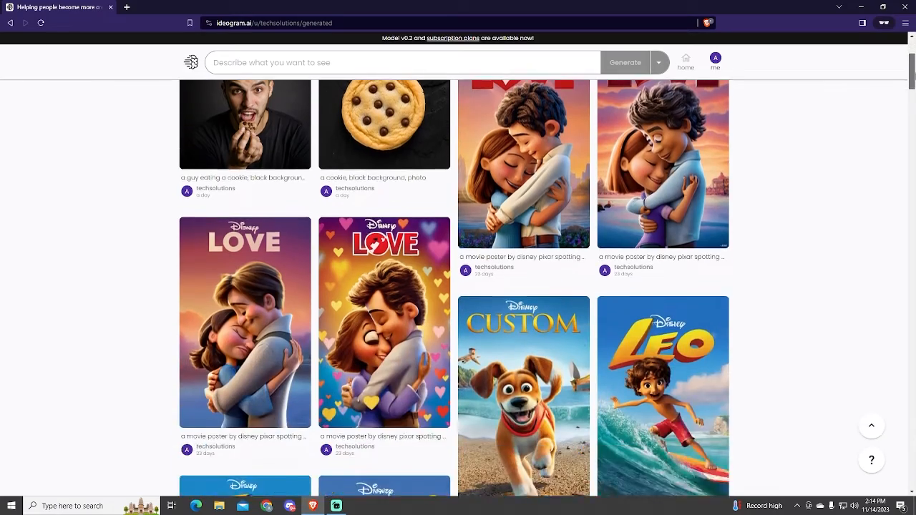
scroll(down, 3)
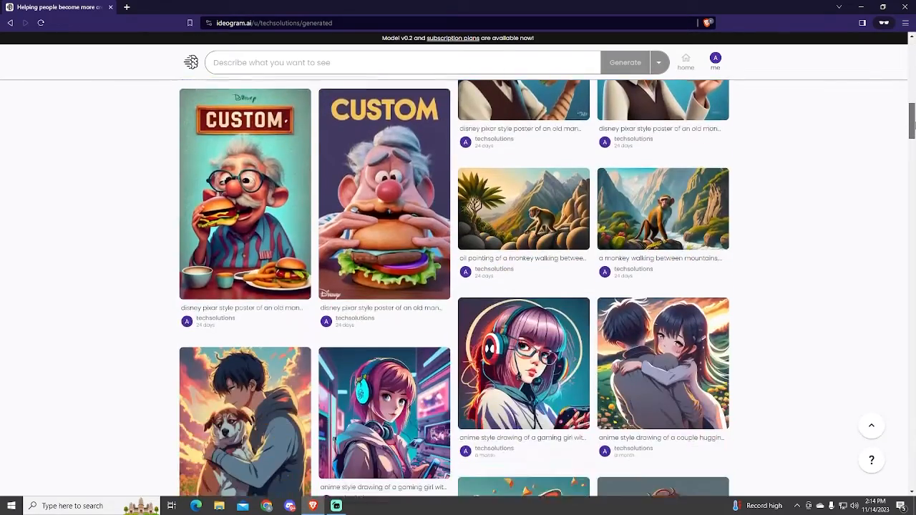
scroll(down, 3)
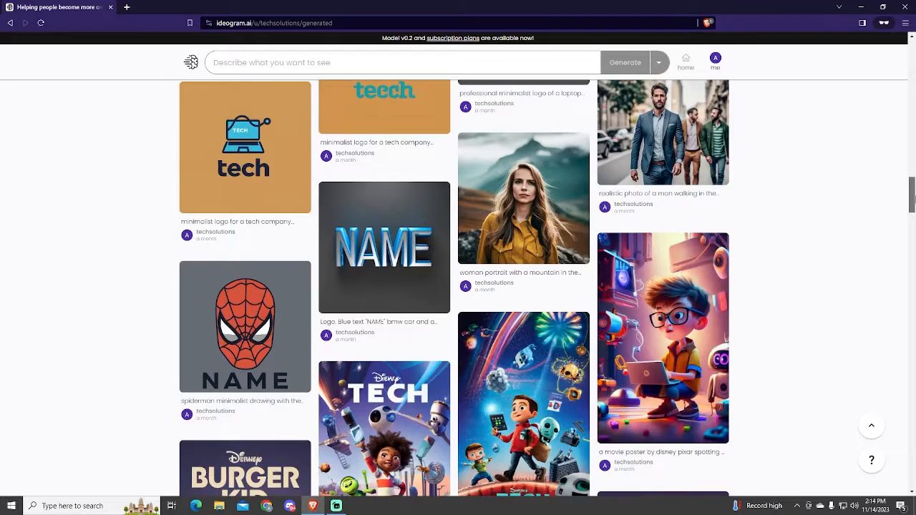
scroll(down, 3)
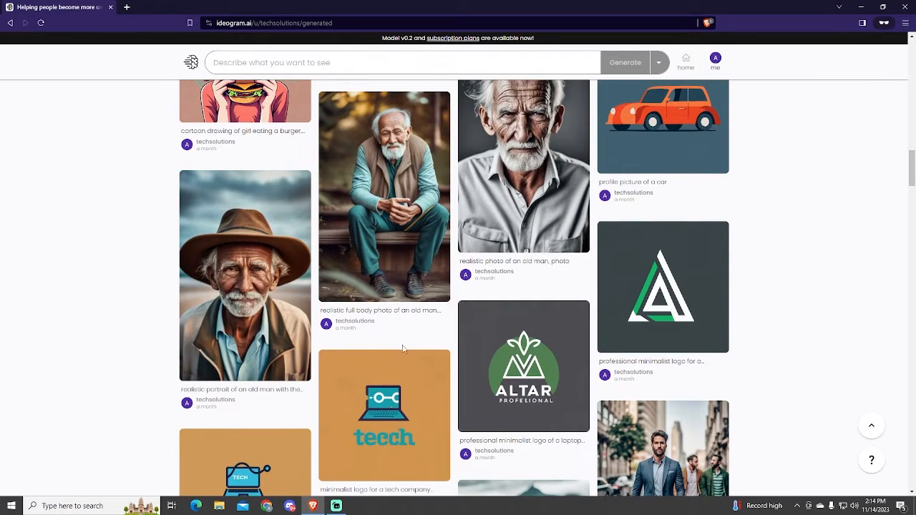
- View the old-man portrait in detail, then return to the Generated list
click(524, 166)
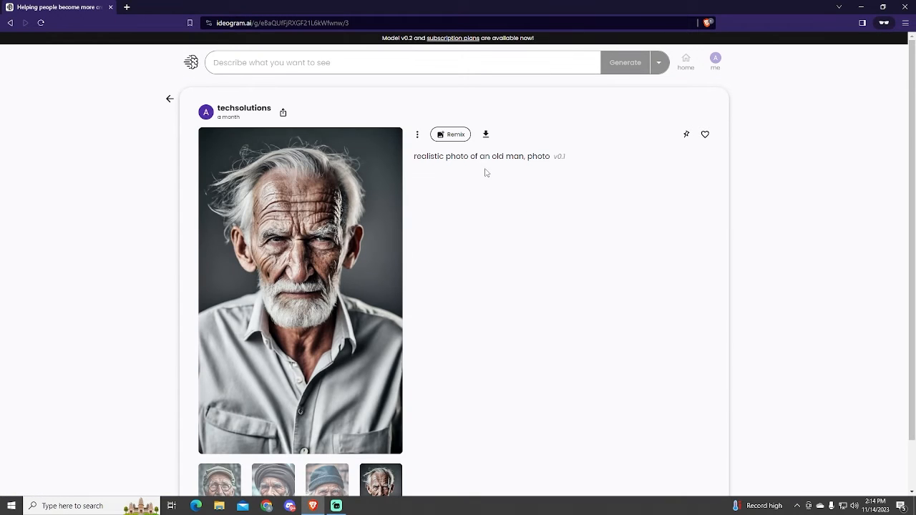
click(485, 134)
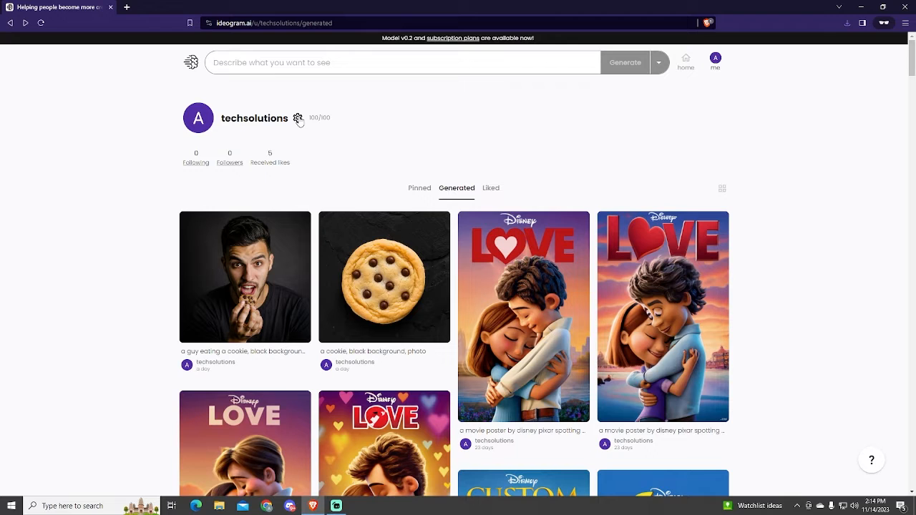
- Start deleting the account, entering the confirmation word and highlighting the all-generations warning
click(298, 117)
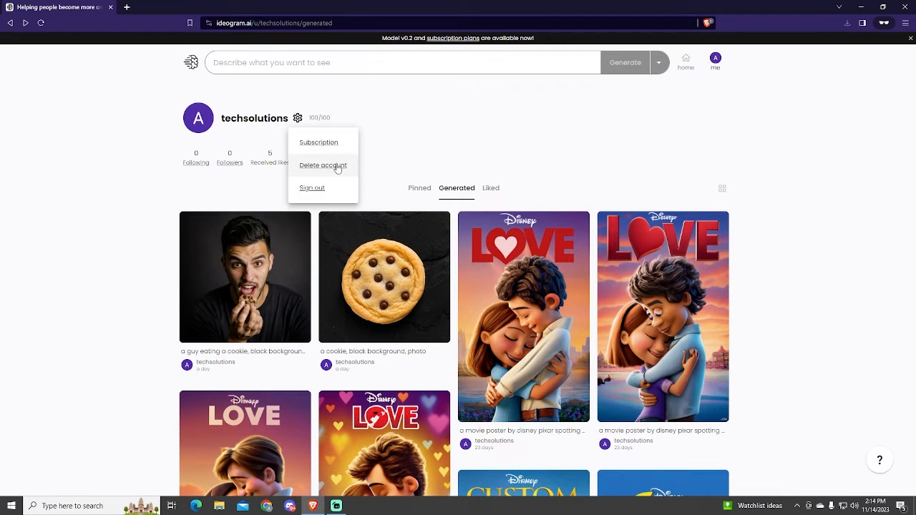
click(323, 166)
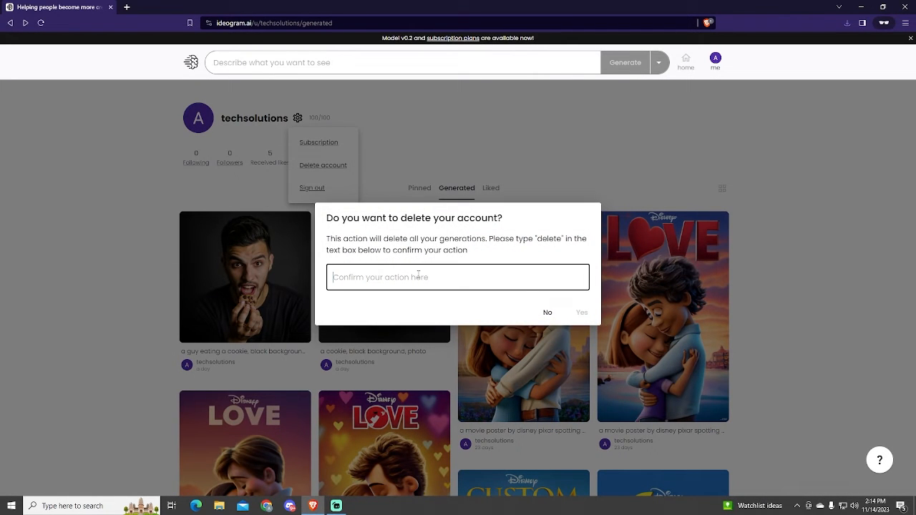
text(delete)
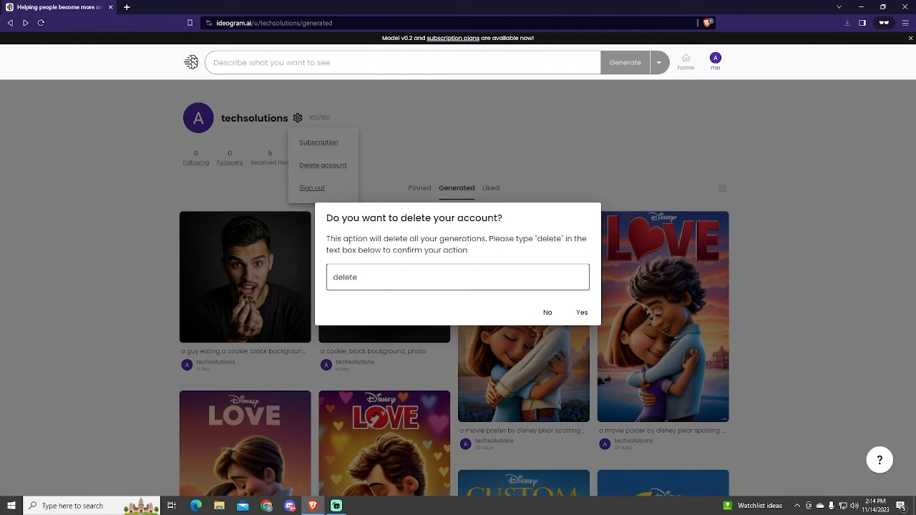
double_click(346, 237)
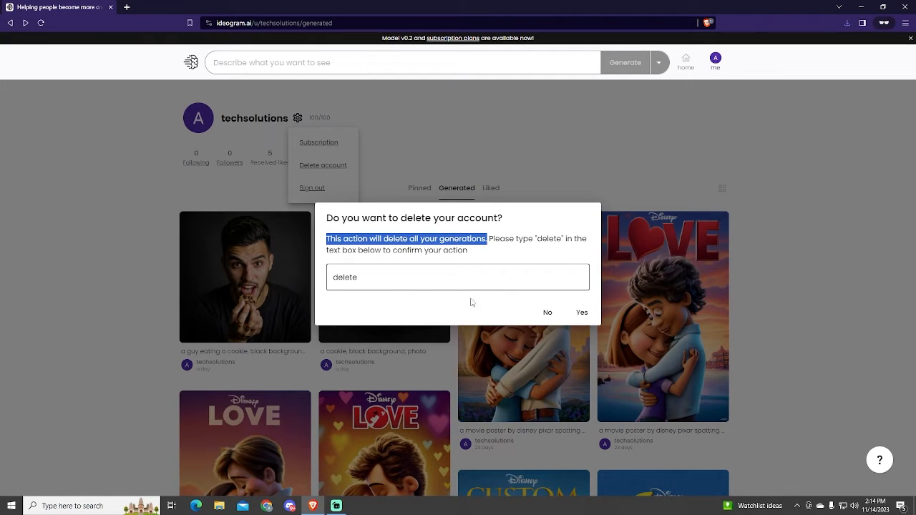
mouse_move(581, 312)
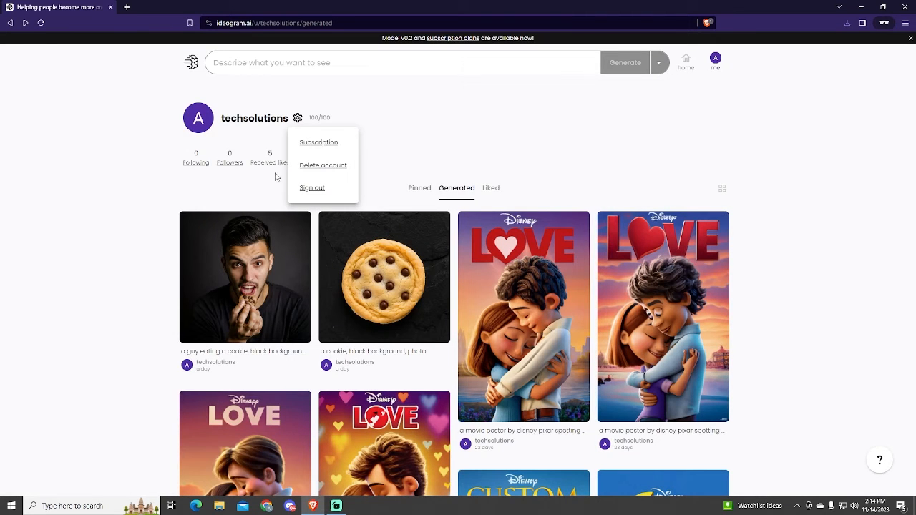
mouse_move(259, 169)
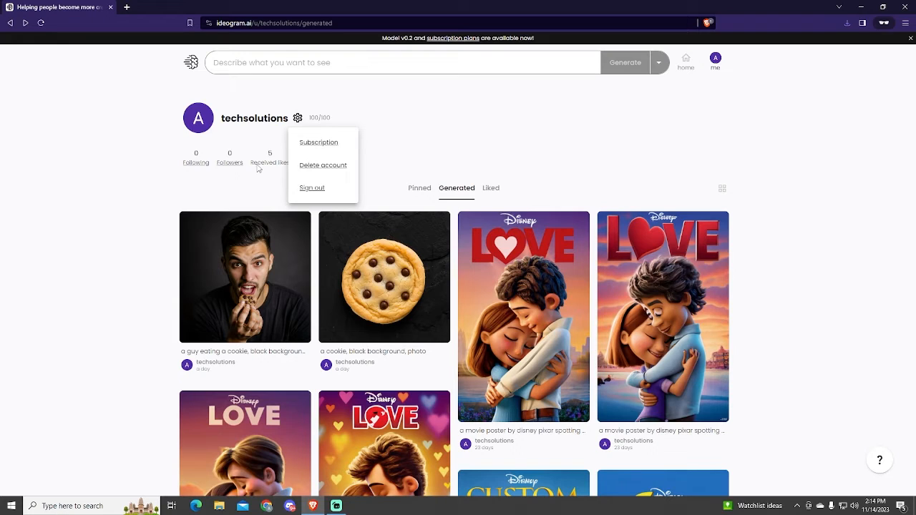
- On the trending feed, try Private visibility in generation settings and find it requires Ideogram Plus
click(151, 156)
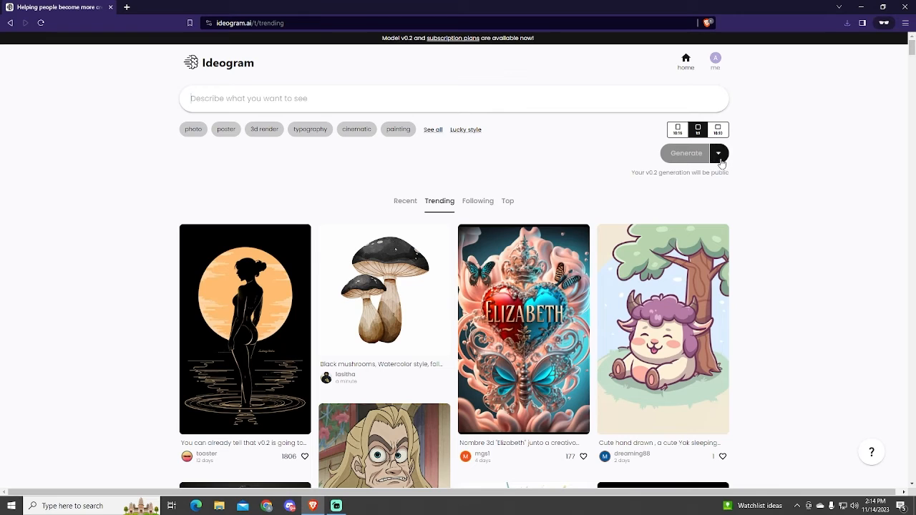
click(718, 153)
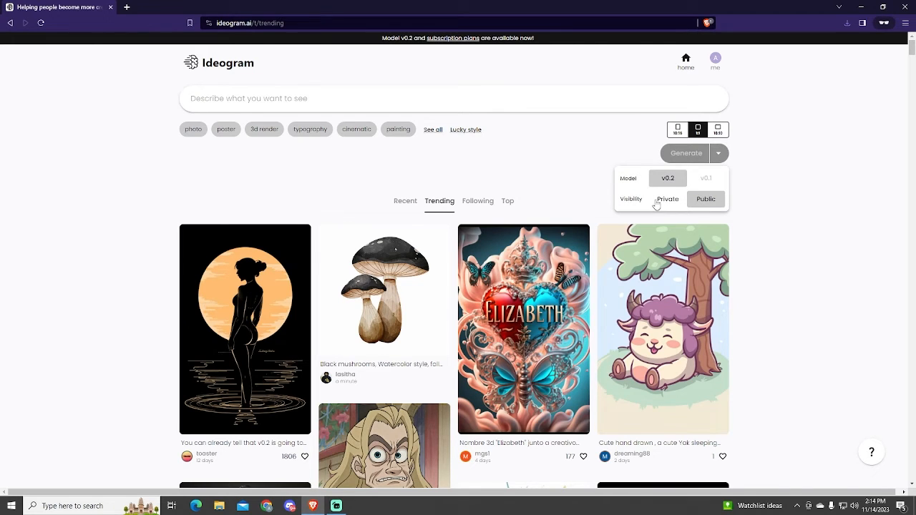
click(667, 199)
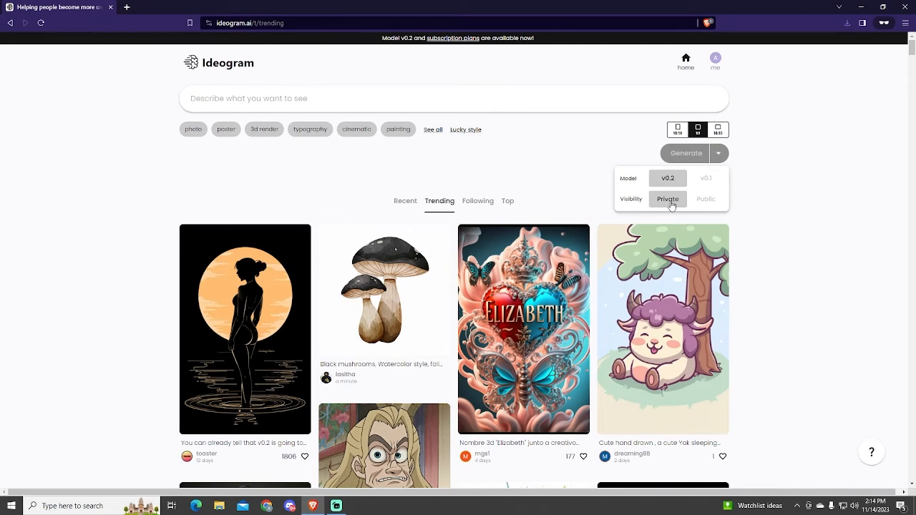
click(707, 199)
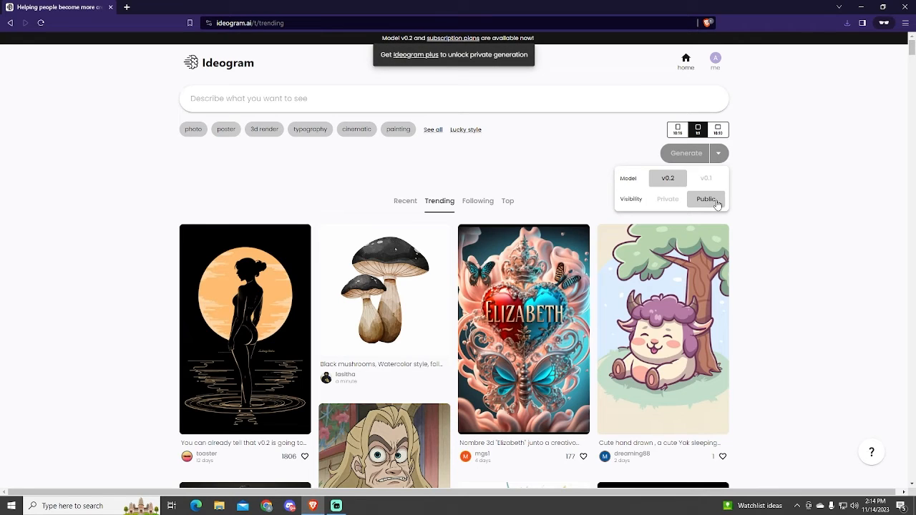
mouse_move(667, 199)
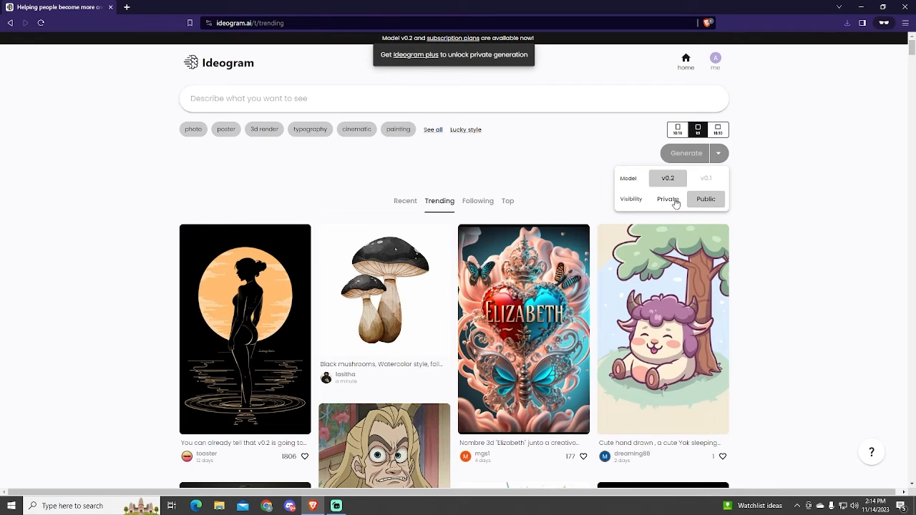
click(704, 199)
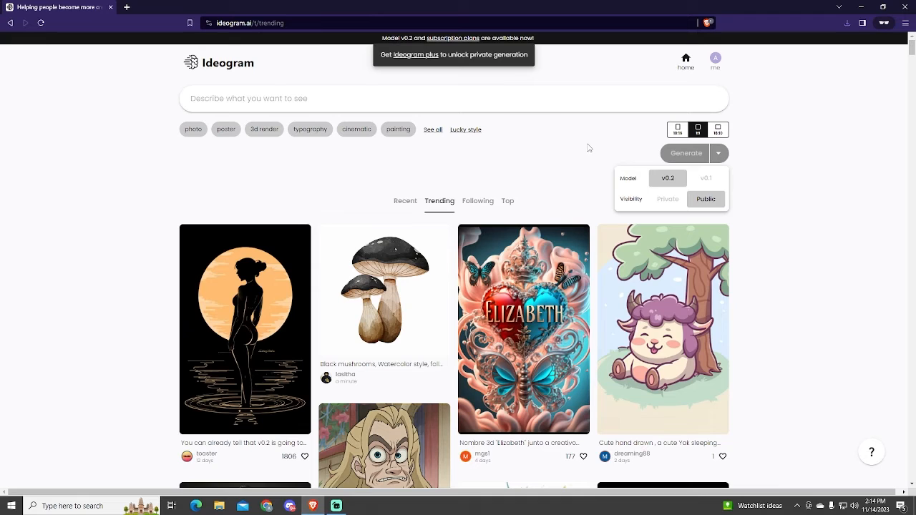
- Show the Free-versus-Plus comparison, highlighting the Plus price of $20 USD monthly
click(719, 151)
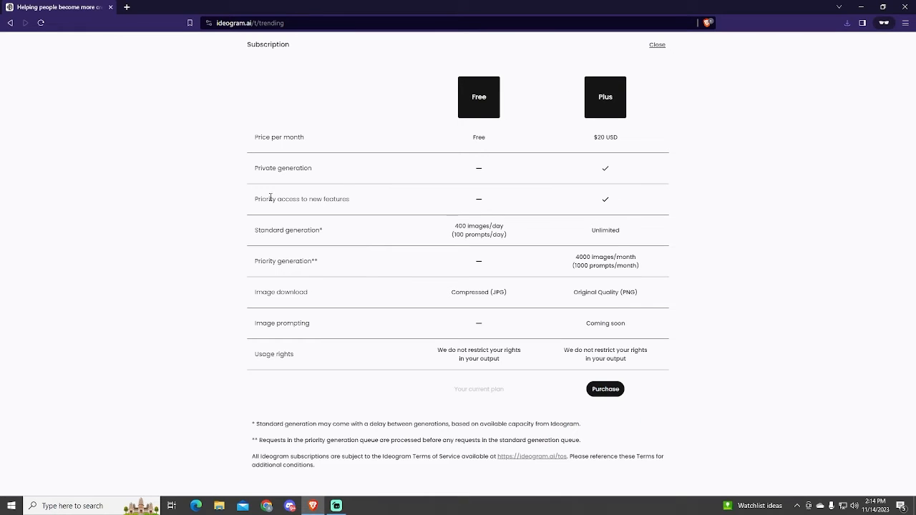
double_click(282, 169)
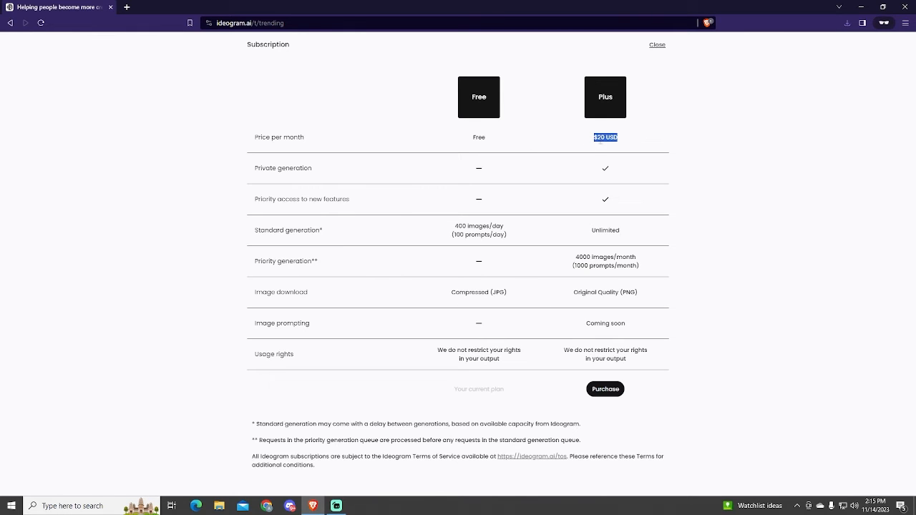
mouse_move(575, 335)
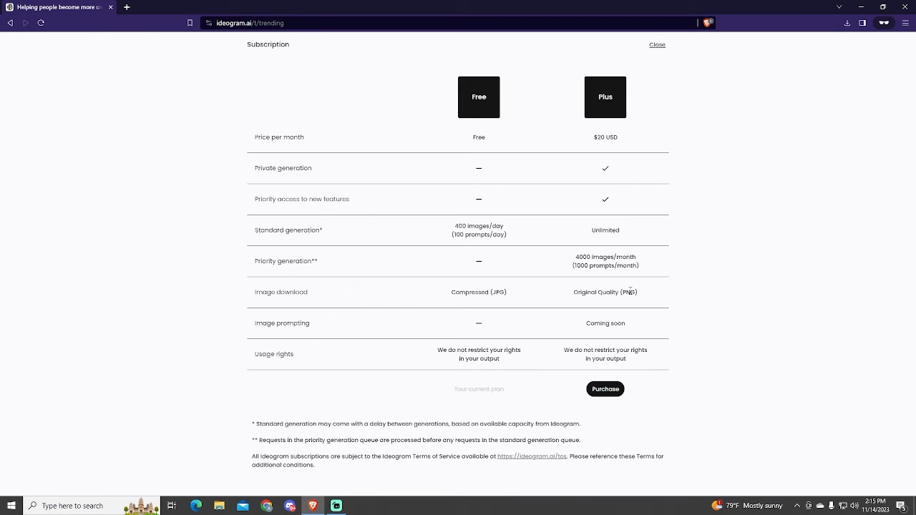
mouse_move(249, 286)
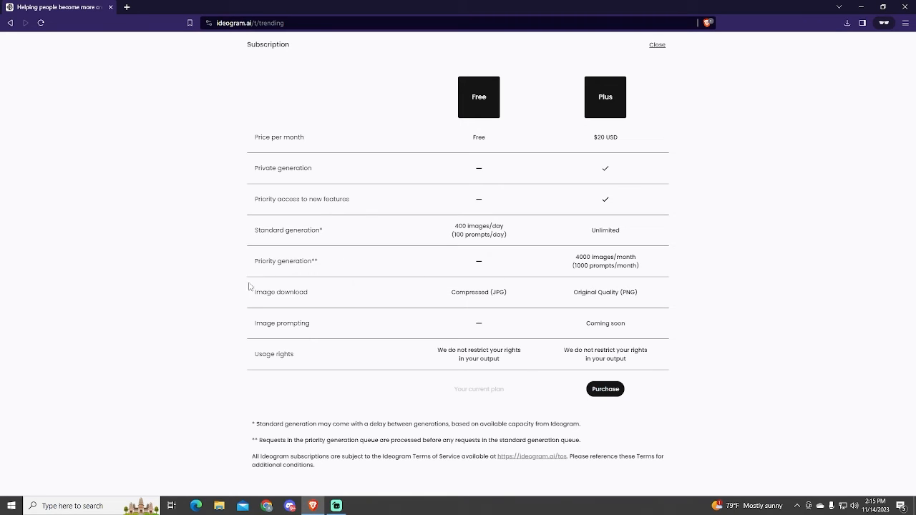
mouse_move(285, 378)
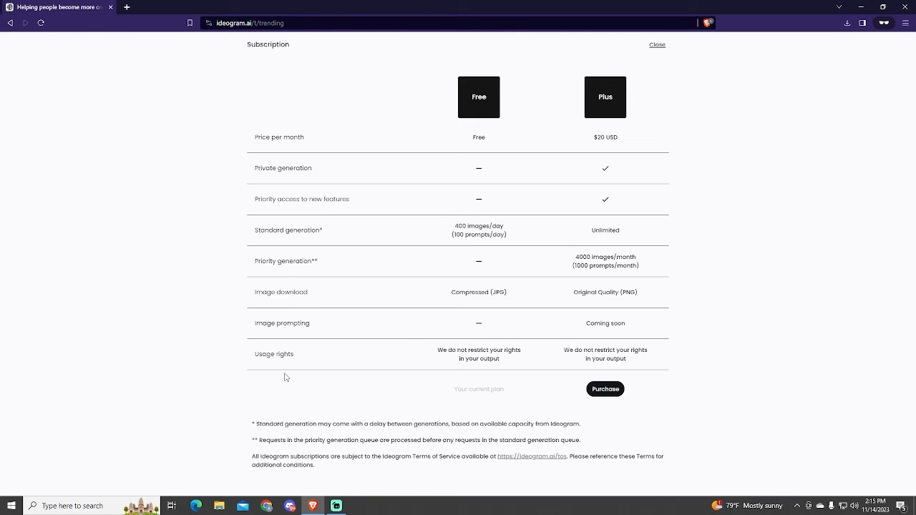
mouse_move(457, 395)
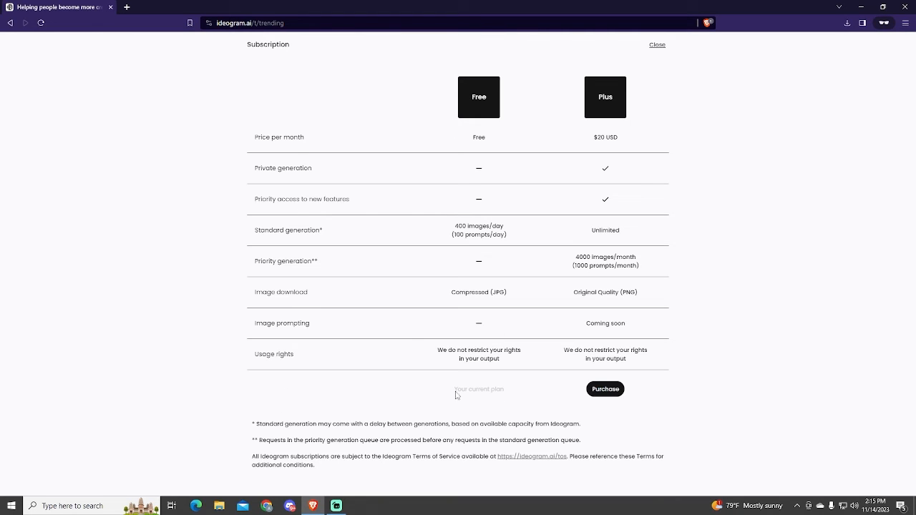
- Close the subscription comparison and dismiss the generation visibility options
click(656, 44)
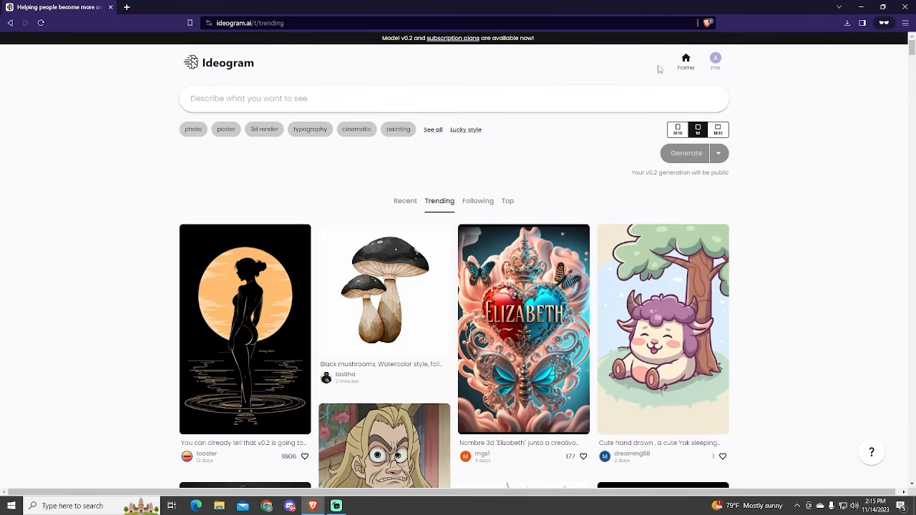
click(719, 153)
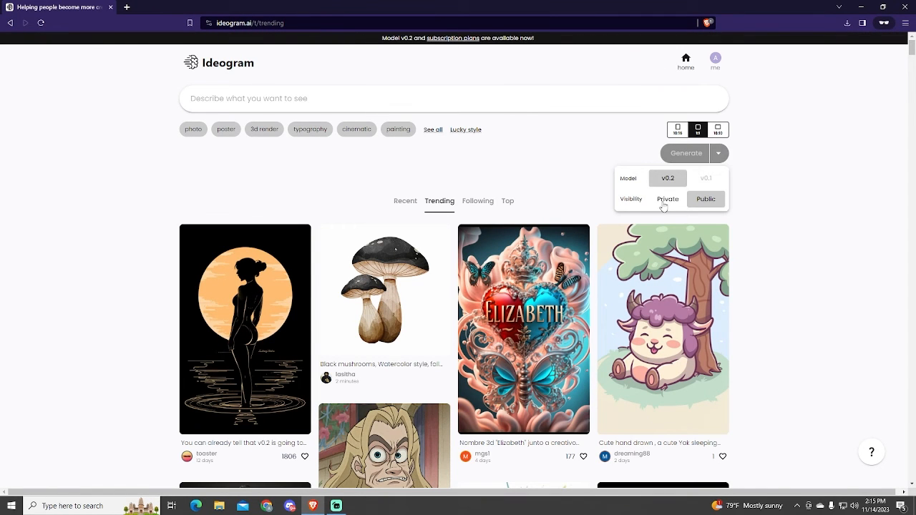
click(667, 199)
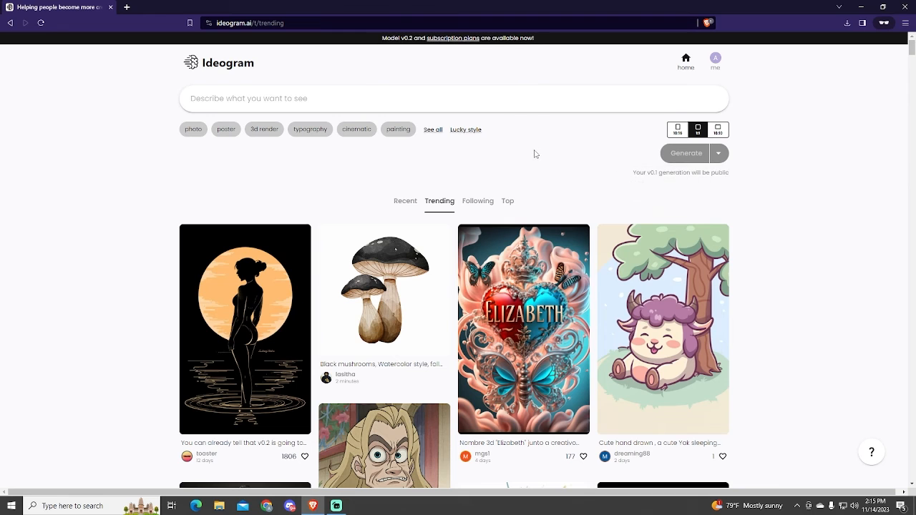
- Scroll further down the trending feed through more community images
scroll(down, 3)
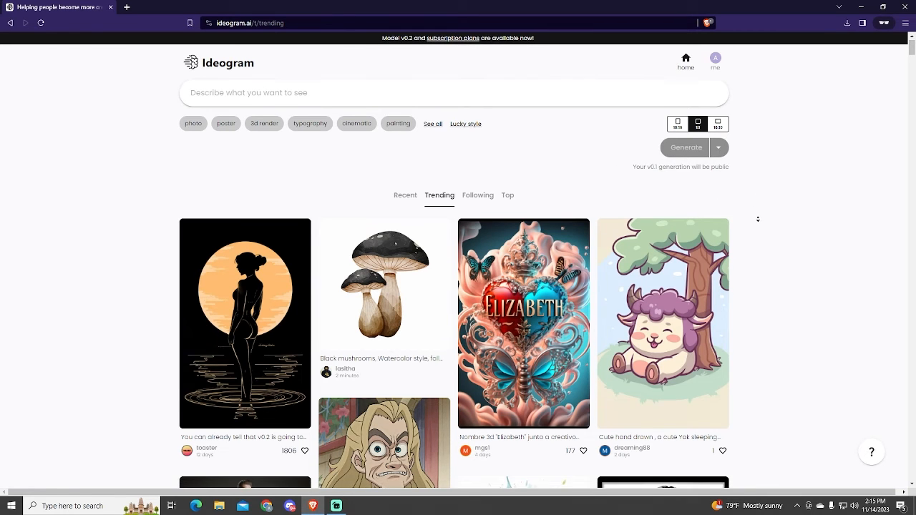
scroll(down, 3)
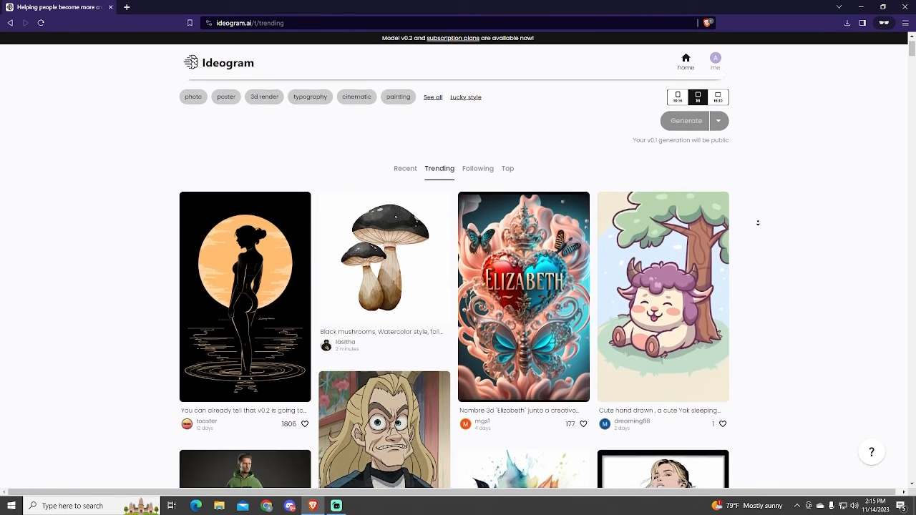
scroll(down, 3)
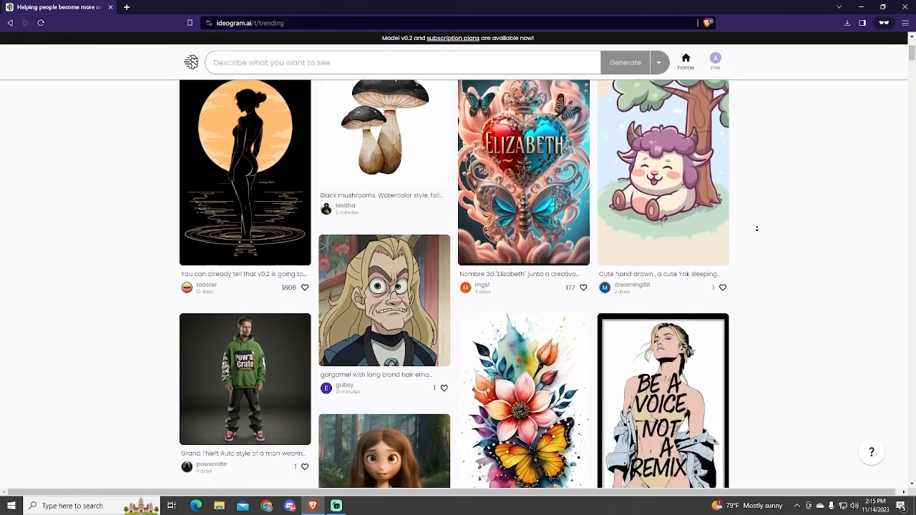
scroll(down, 3)
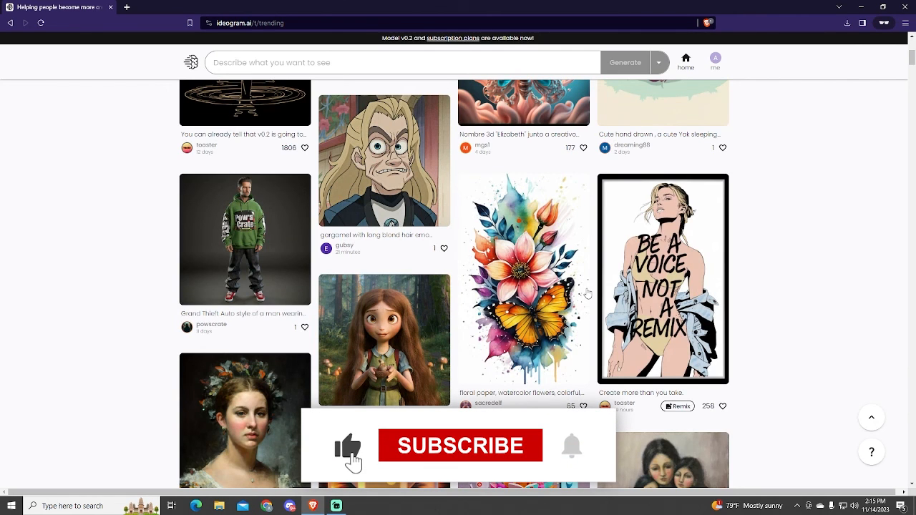
click(459, 446)
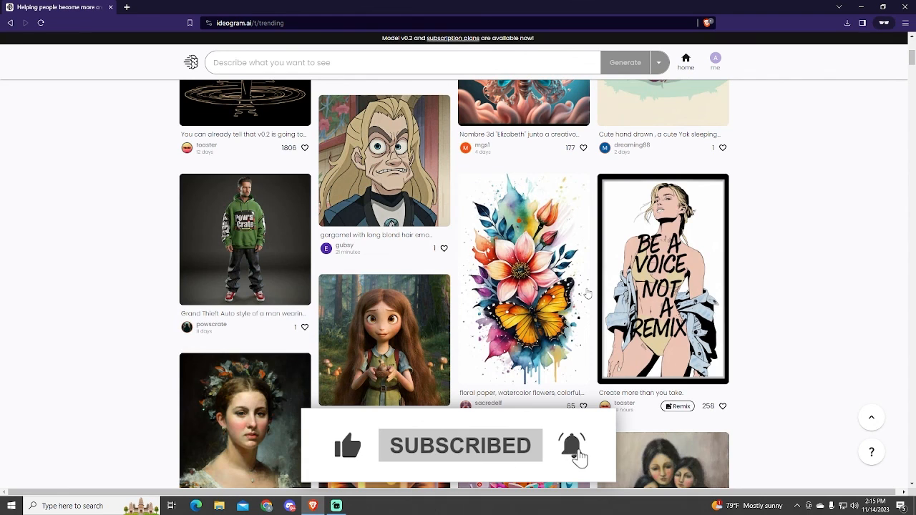